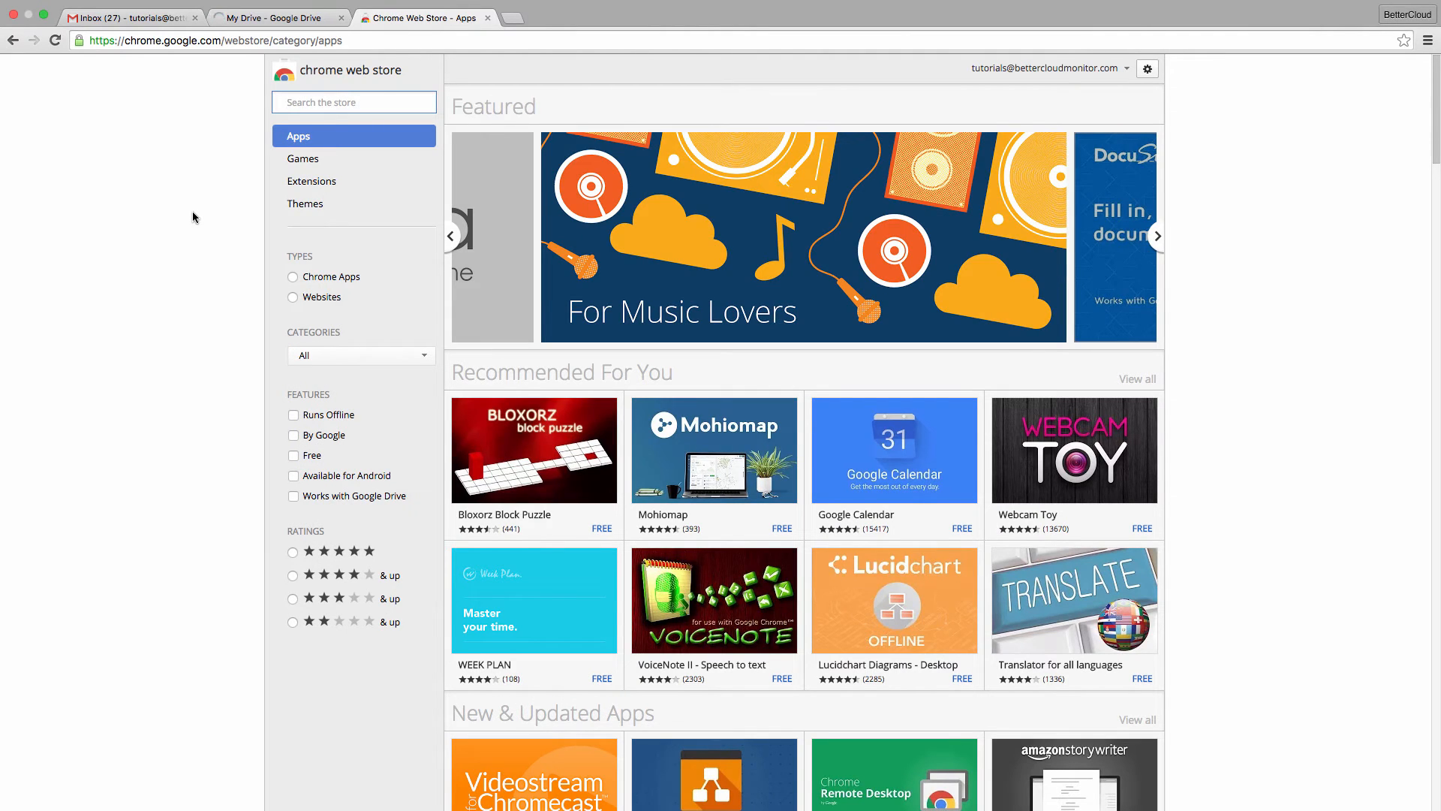
Search the Chrome Web Store for 'Sync Google Drive' and add cloudHQ's sync extension to Chrome
{"action": "left_click", "coordinate": [1158, 235]}
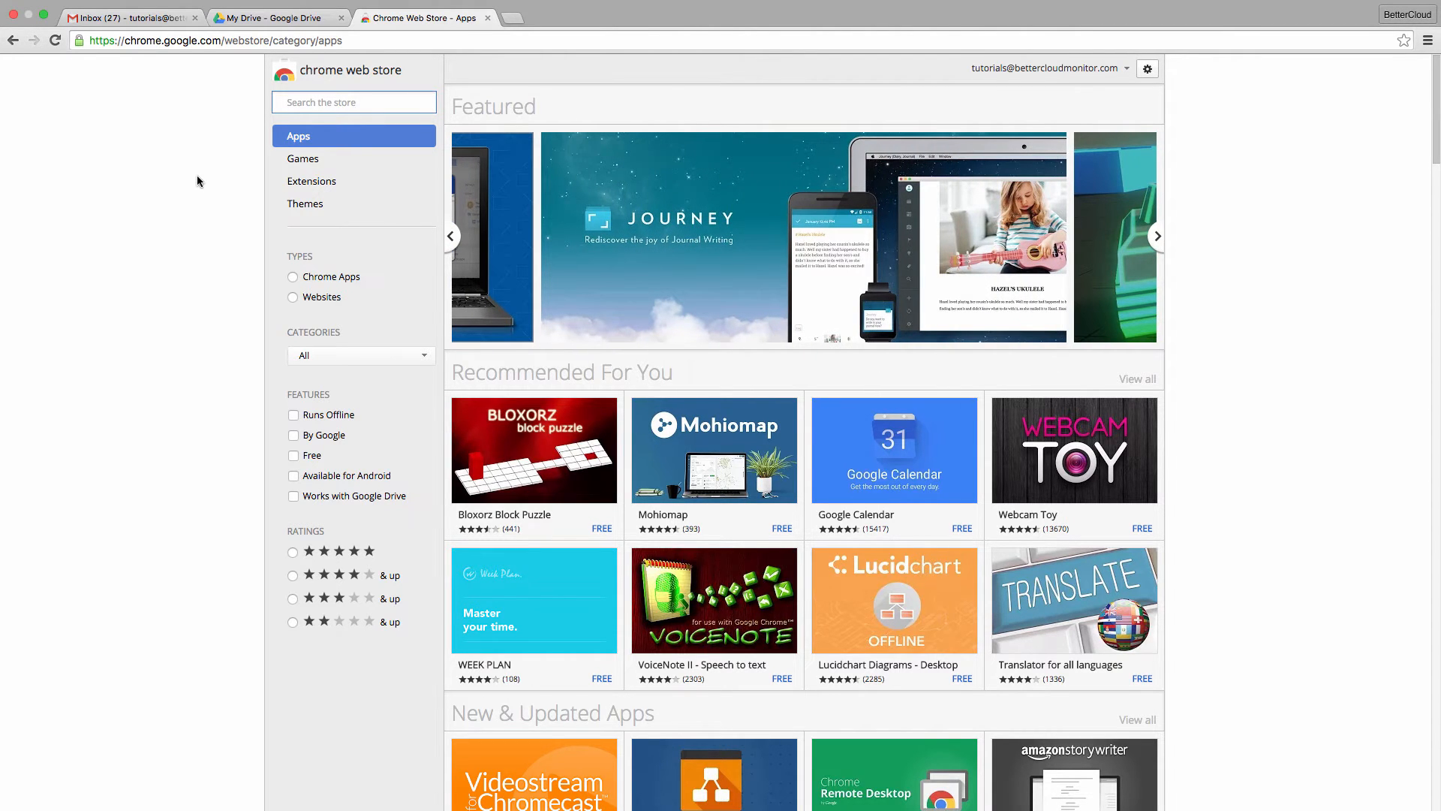
{"action": "type", "text": "s"}
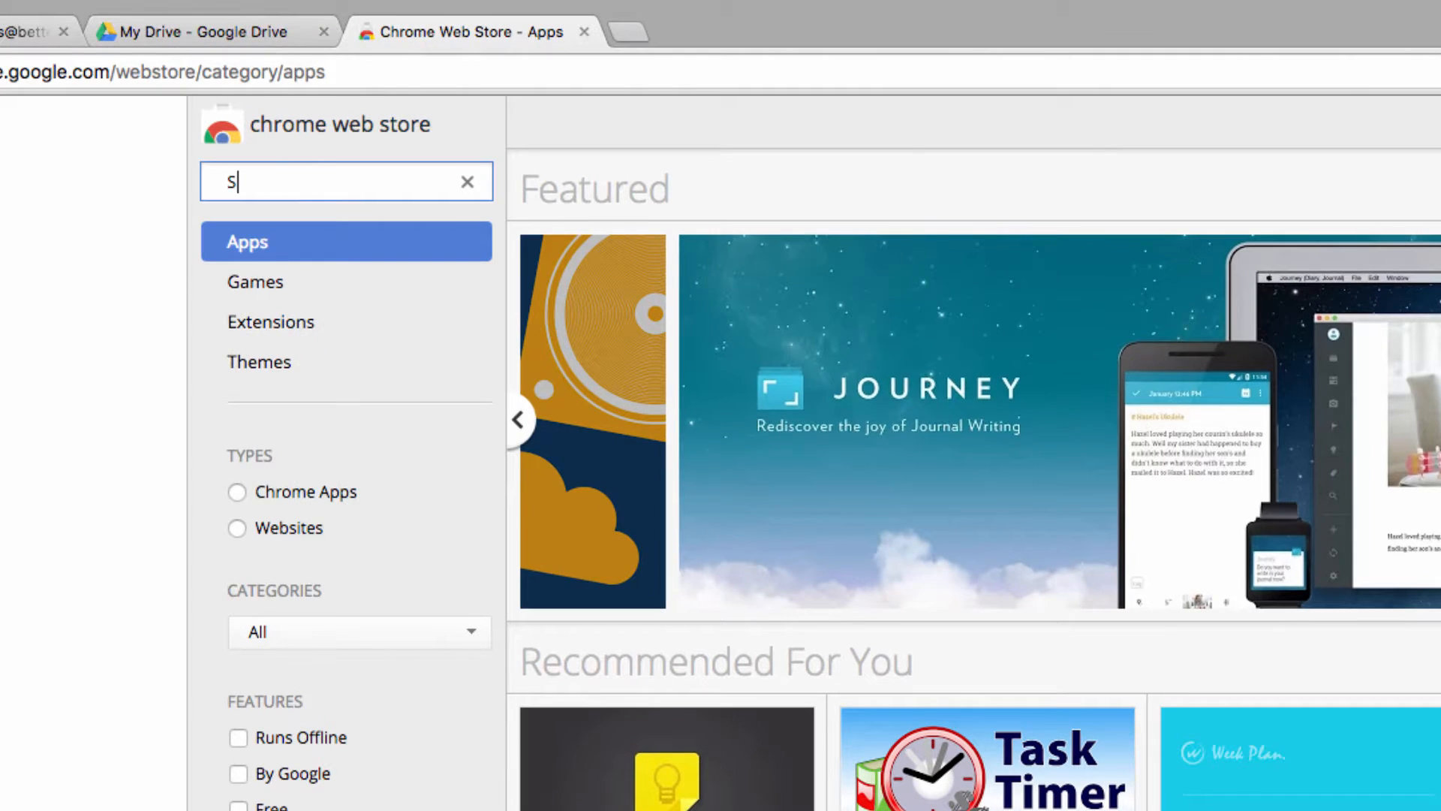
{"action": "type", "text": "ync Google Drive"}
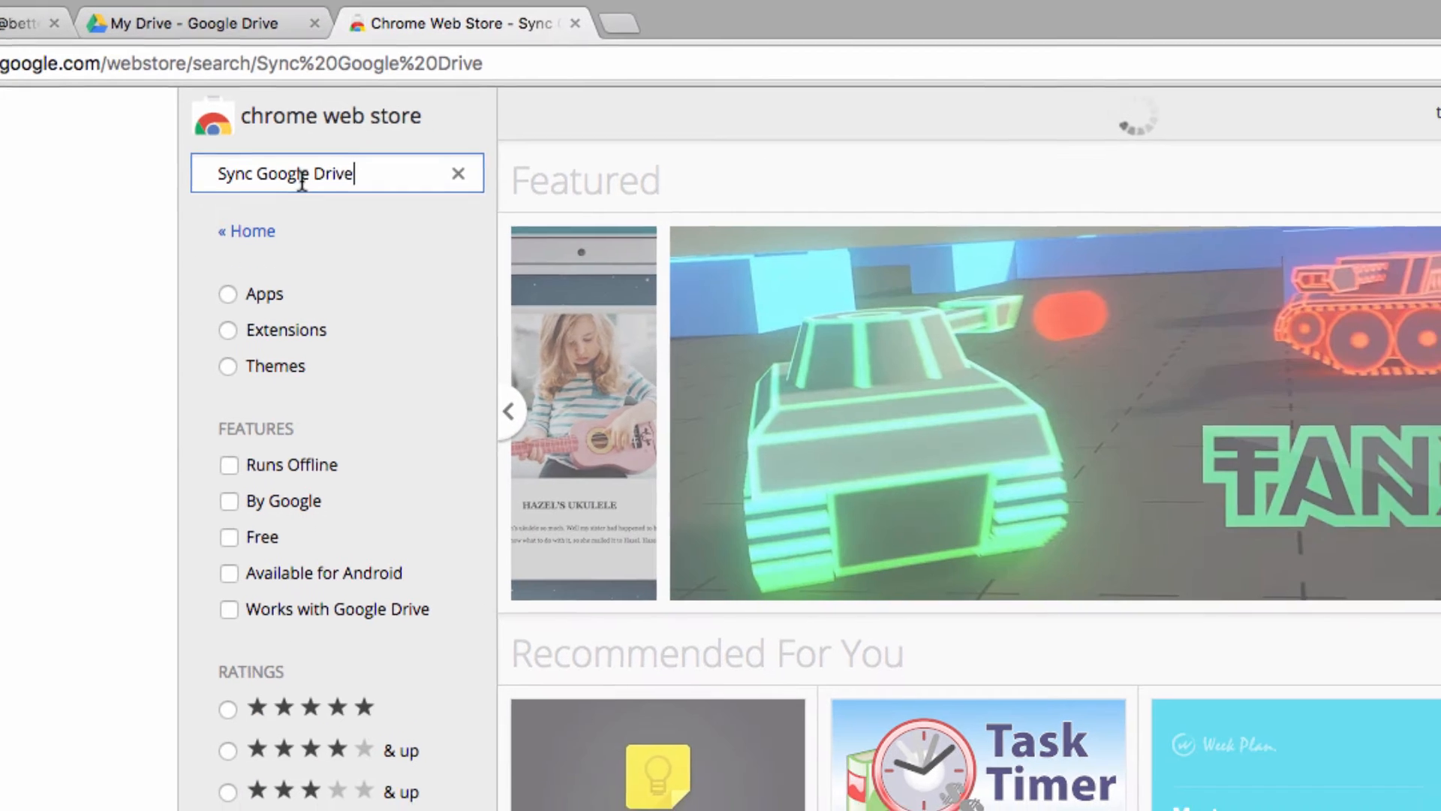
{"action": "scroll", "scroll_direction": "down", "scroll_amount": 3}
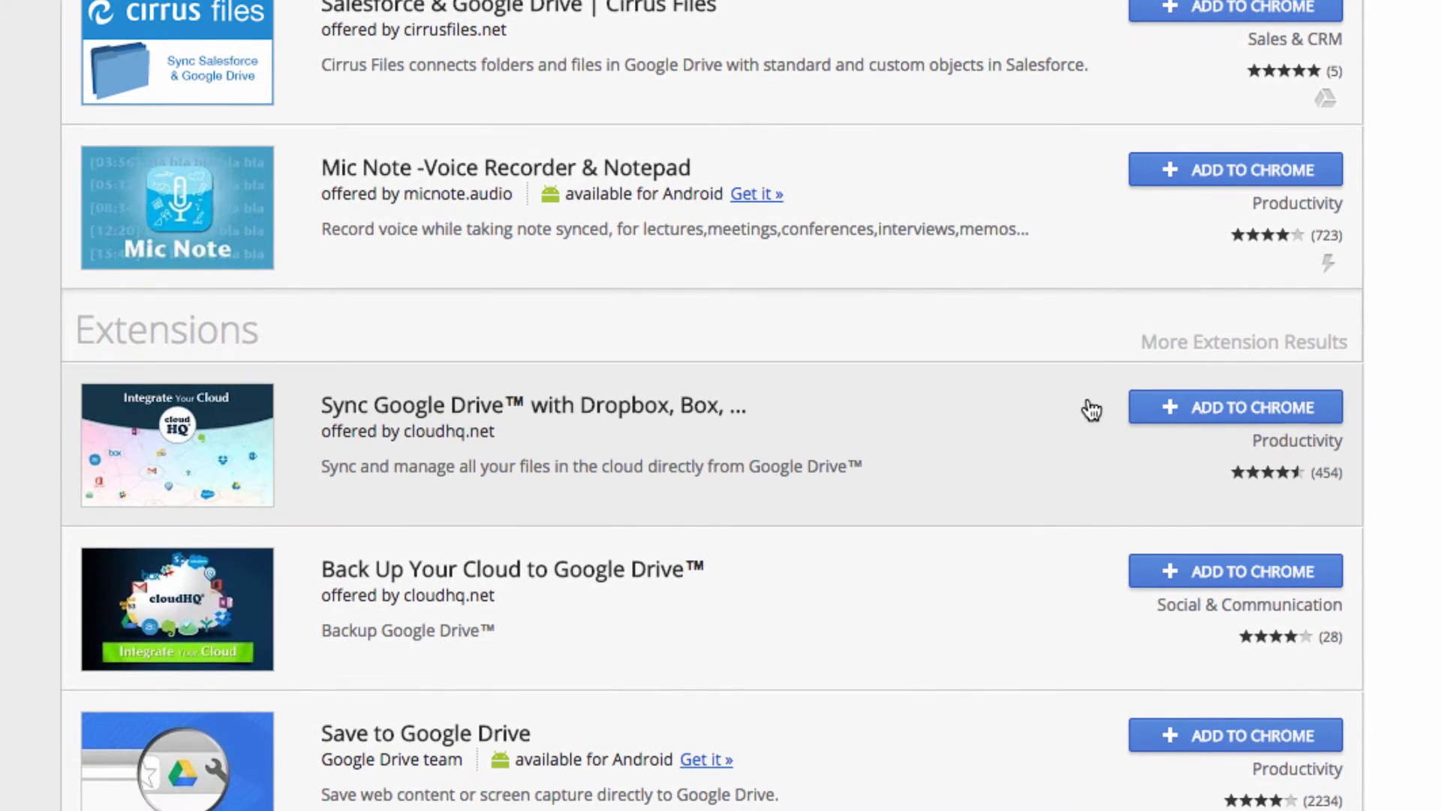
{"action": "left_click", "coordinate": [1235, 406]}
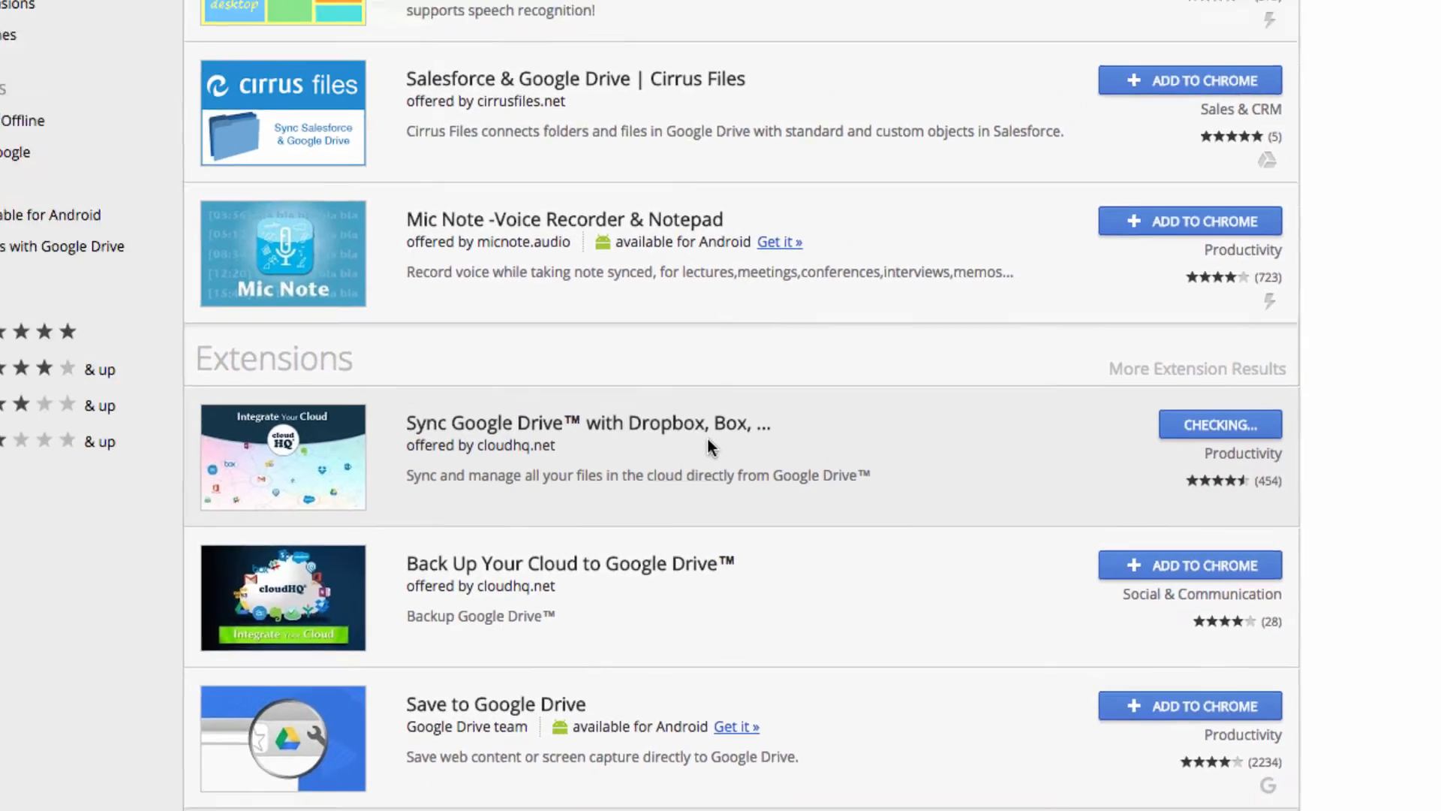
Confirm the extension install, sign up for cloudHQ with Google, and allow email and profile access
{"action": "left_click", "coordinate": [1219, 425]}
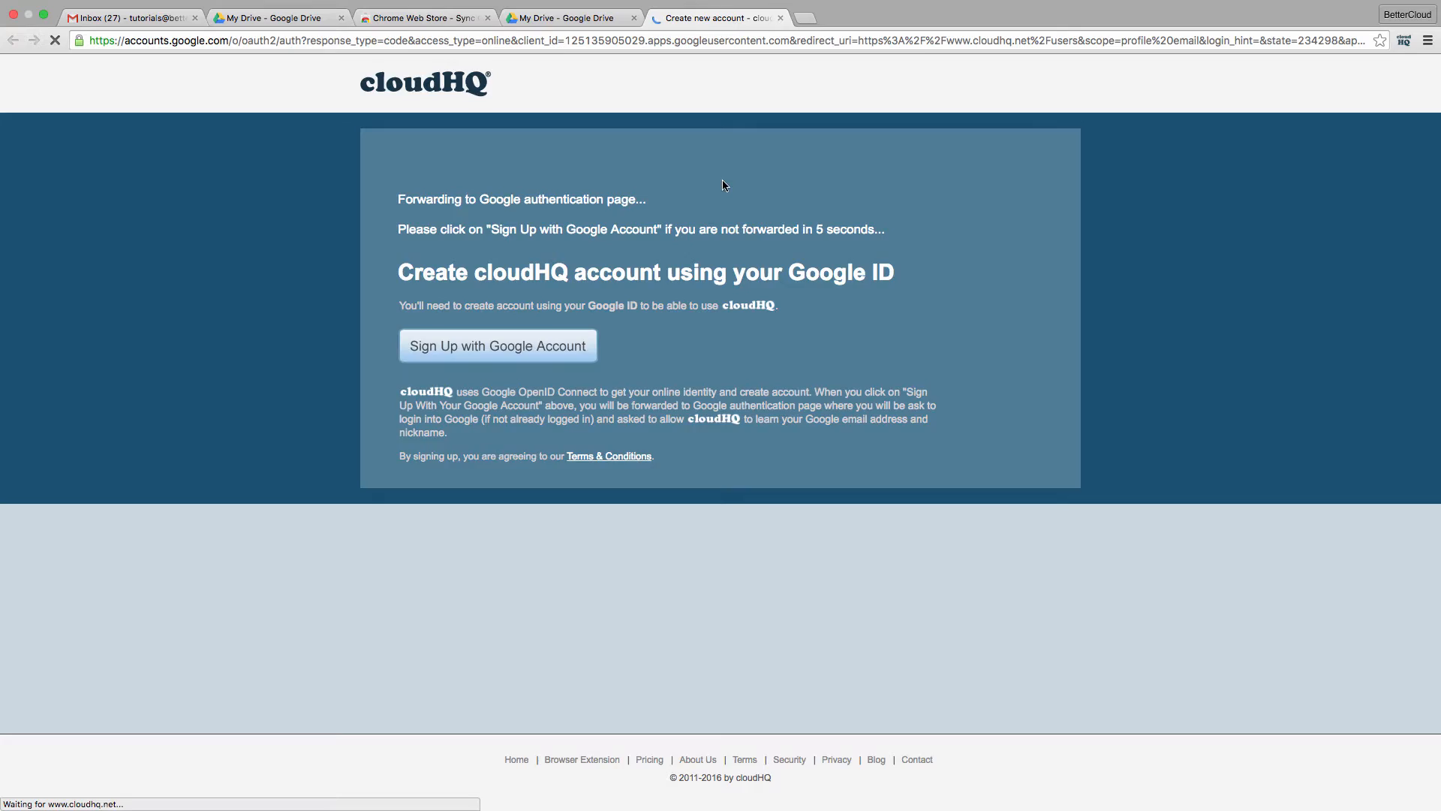
{"action": "left_click", "coordinate": [496, 345]}
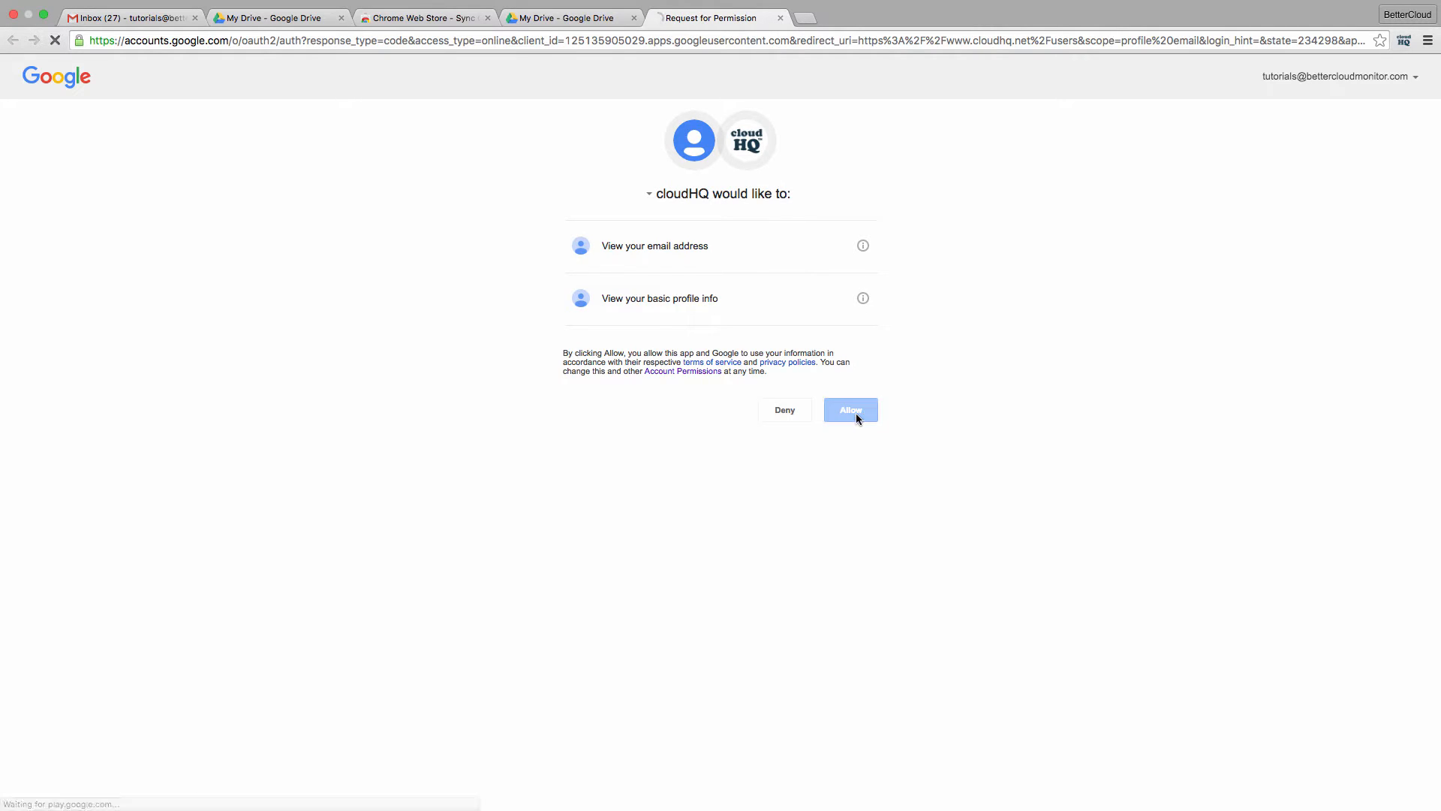
{"action": "left_click", "coordinate": [849, 409]}
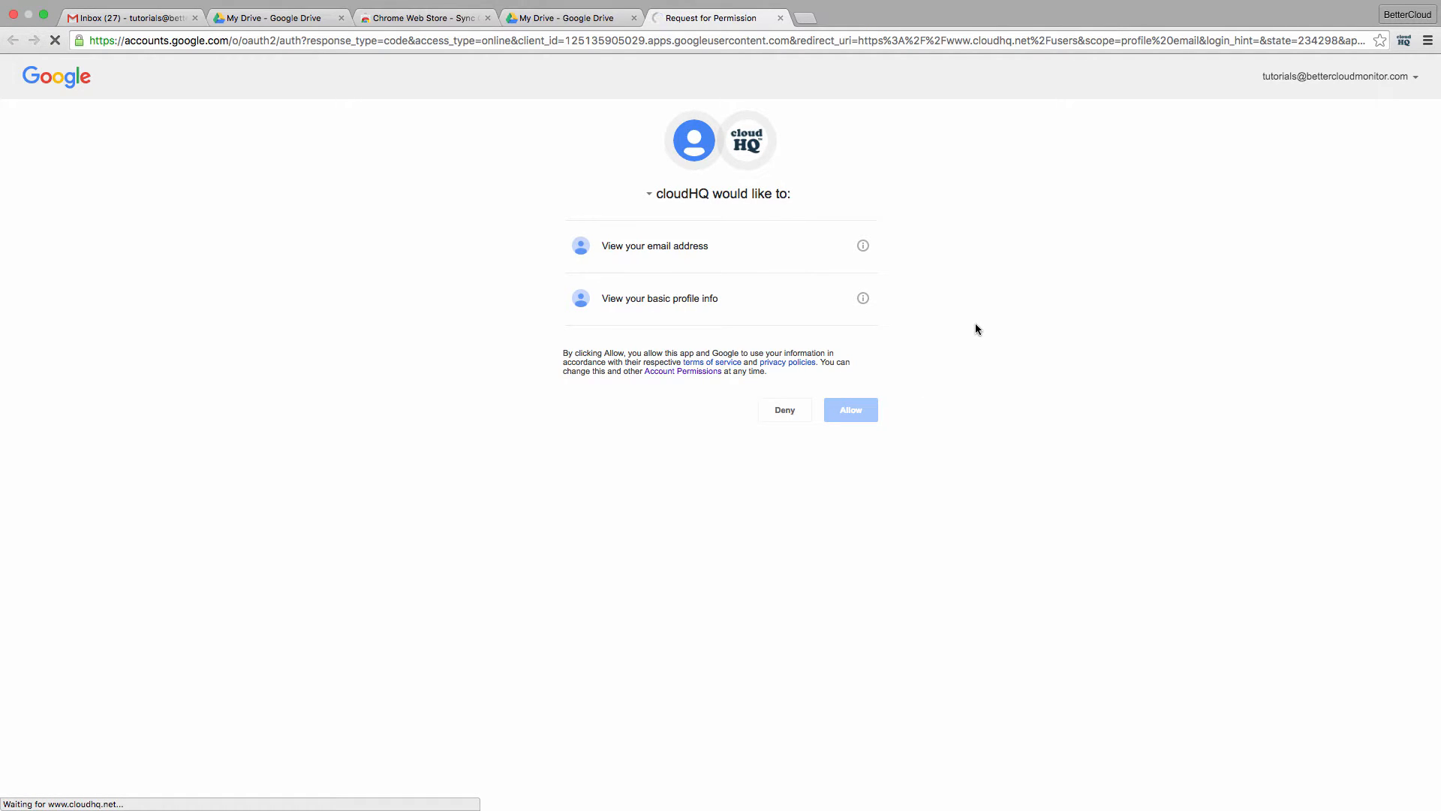
{"action": "left_click", "coordinate": [849, 409]}
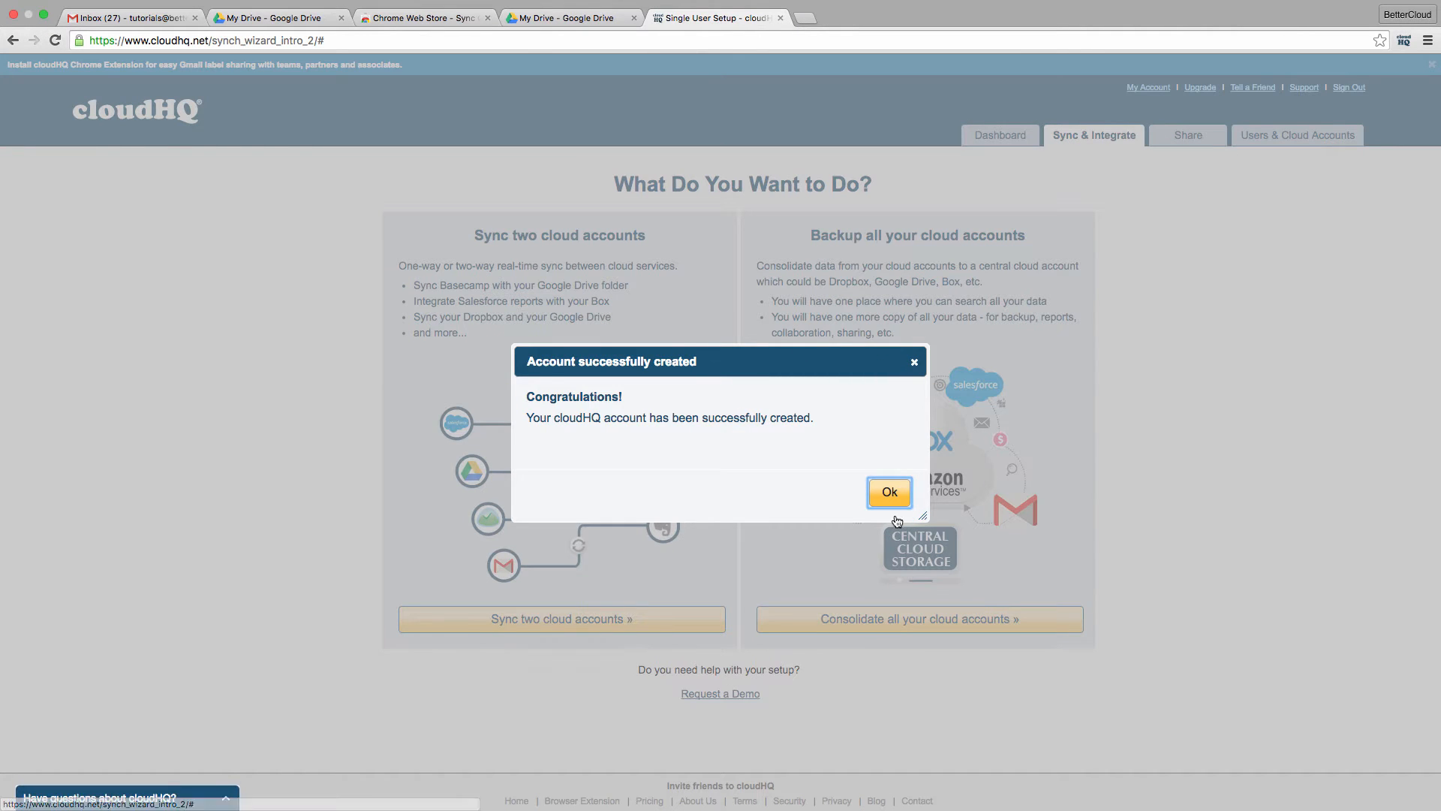
Dismiss the 'Account successfully created' message and choose 'Sync two cloud accounts'
{"action": "left_click", "coordinate": [887, 491]}
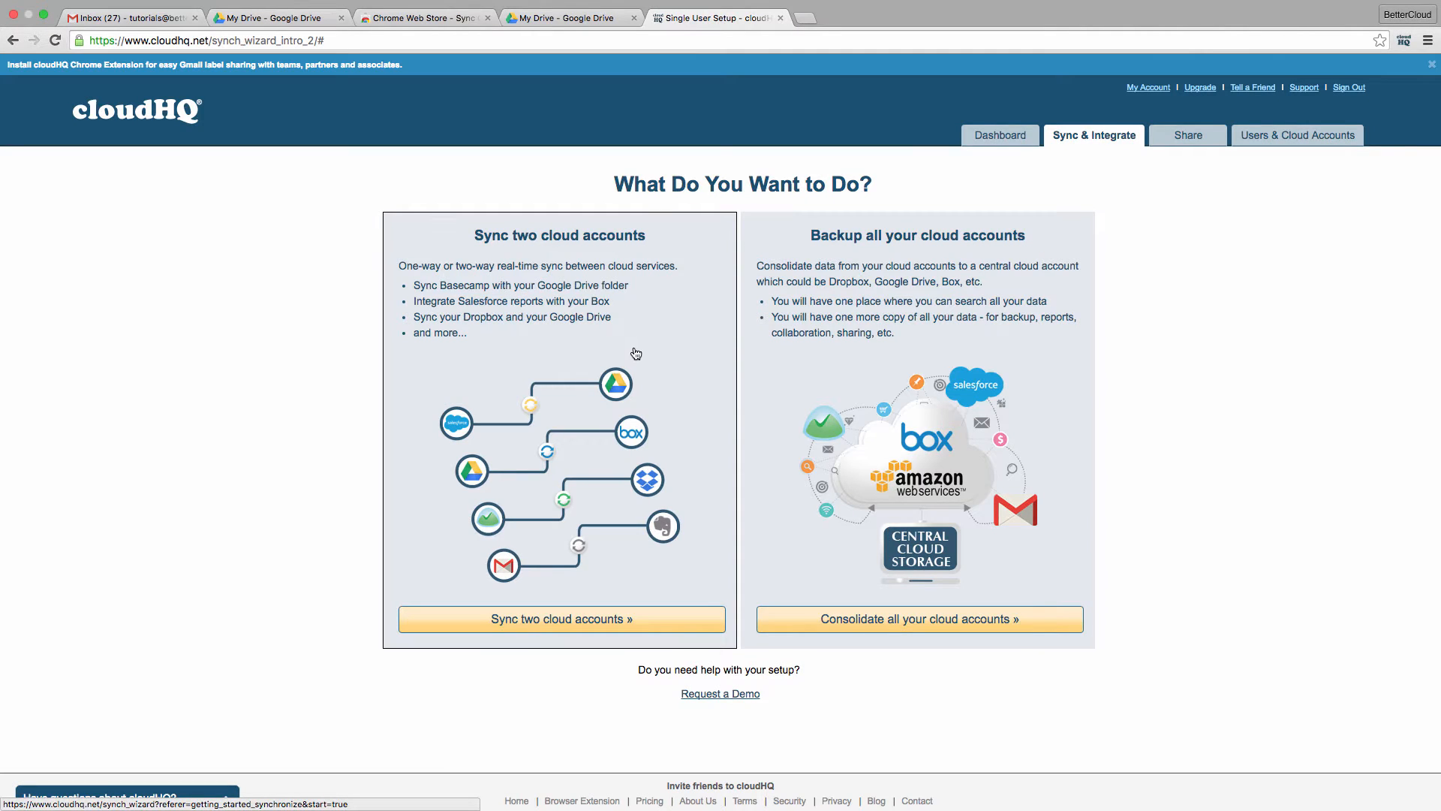
{"action": "left_click", "coordinate": [122, 796]}
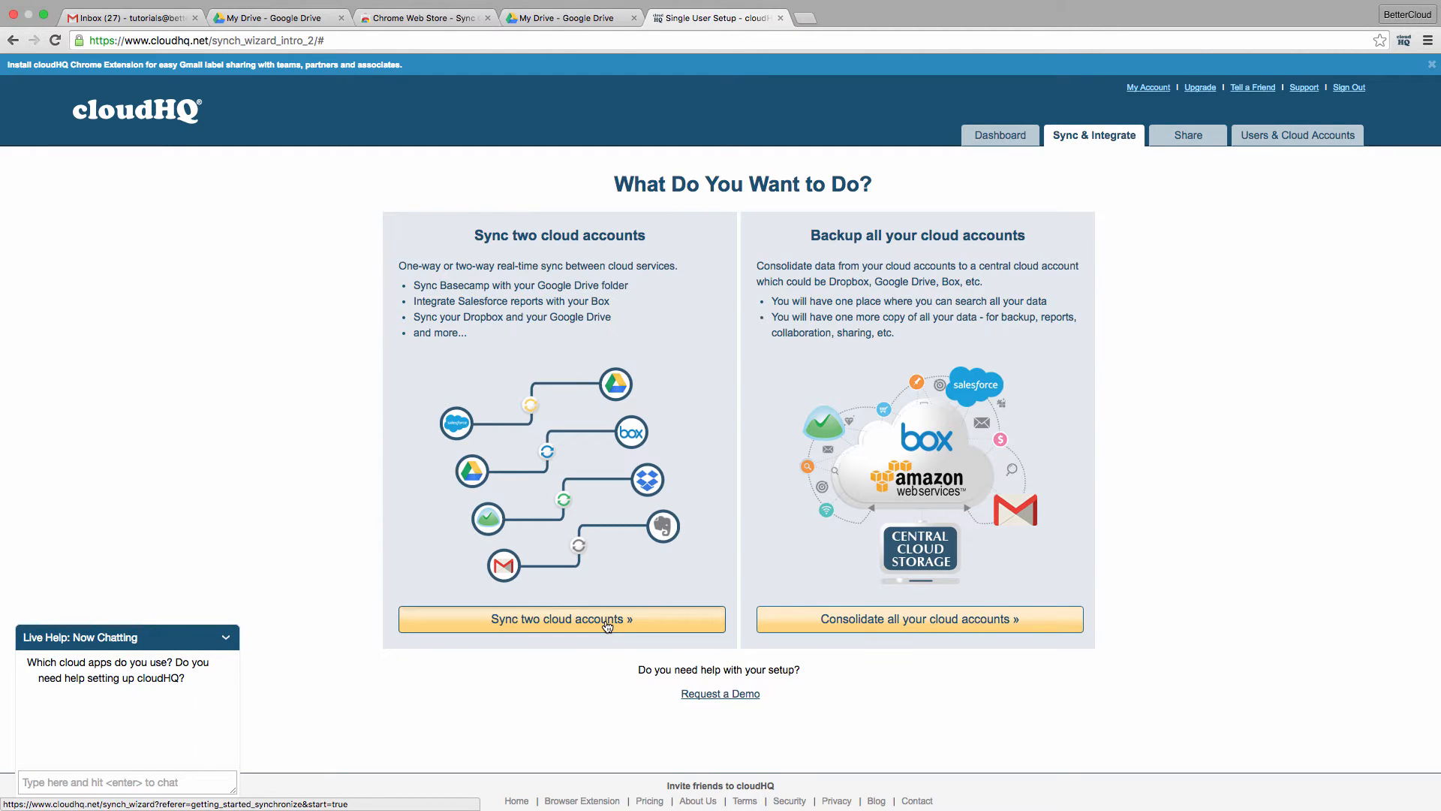
{"action": "left_click", "coordinate": [560, 618]}
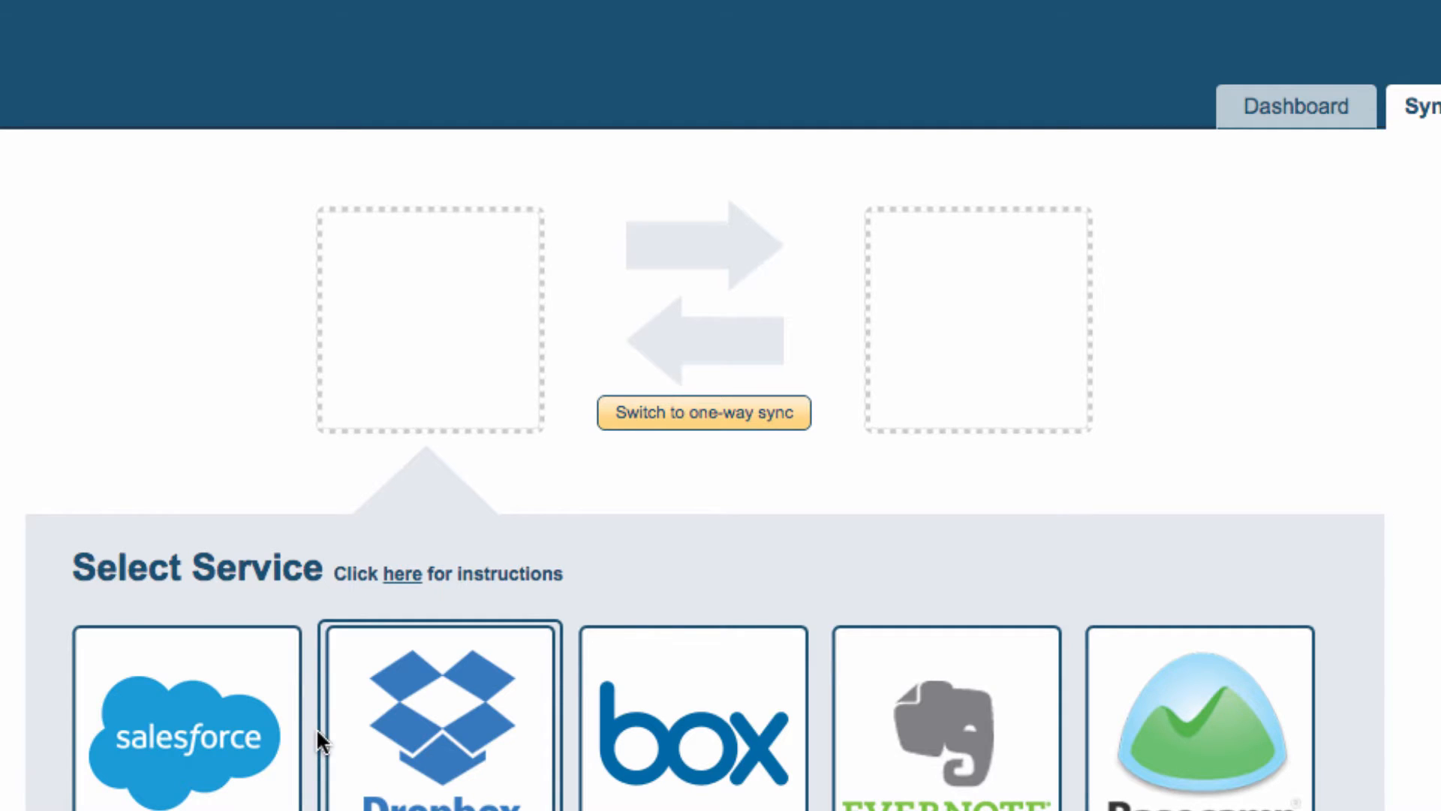
Choose Google Drive as a one-way sync source and create a new folder to sync
{"action": "scroll", "scroll_direction": "down", "scroll_amount": 3}
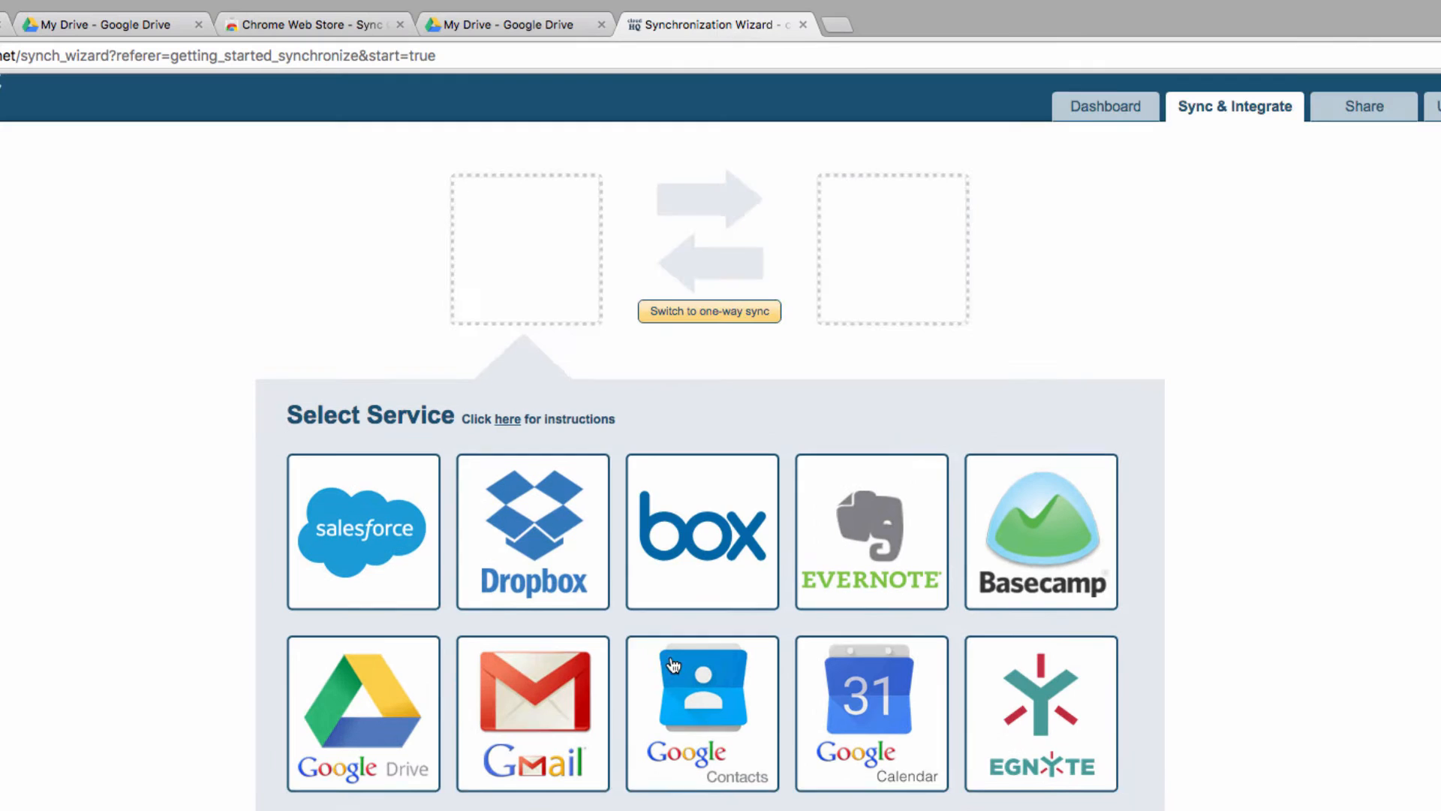
{"action": "left_click", "coordinate": [364, 713]}
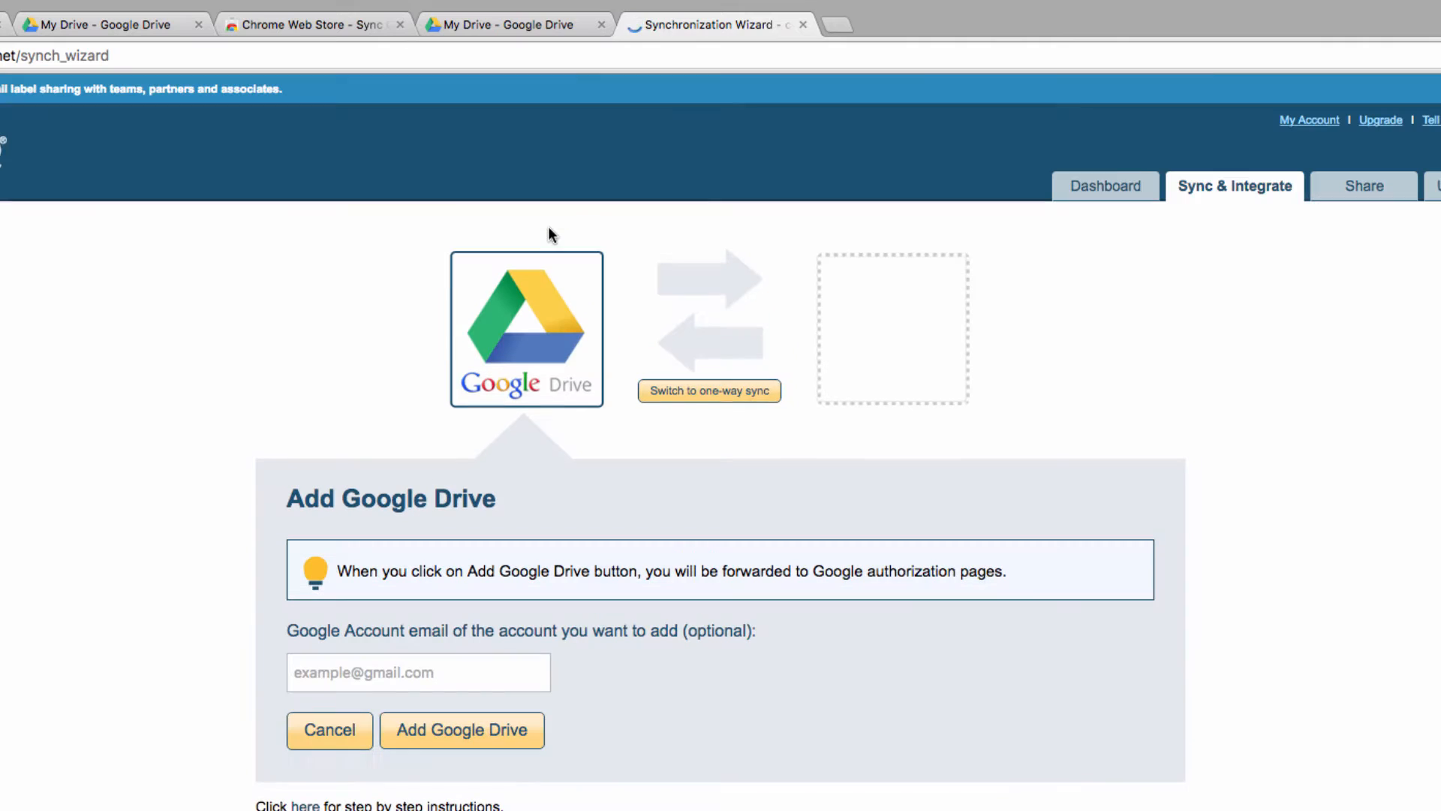
{"action": "left_click", "coordinate": [708, 390]}
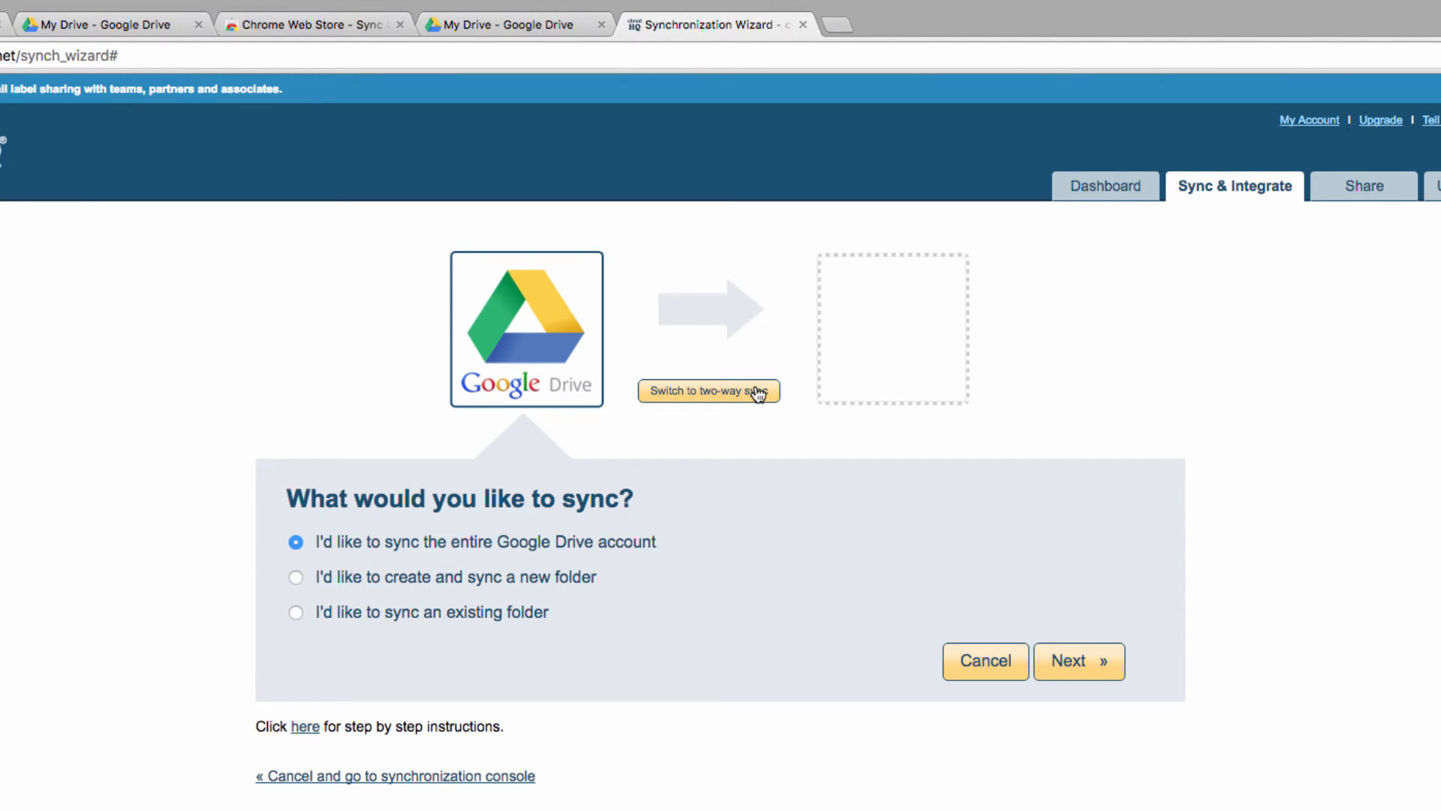
{"action": "mouse_move", "coordinate": [522, 586]}
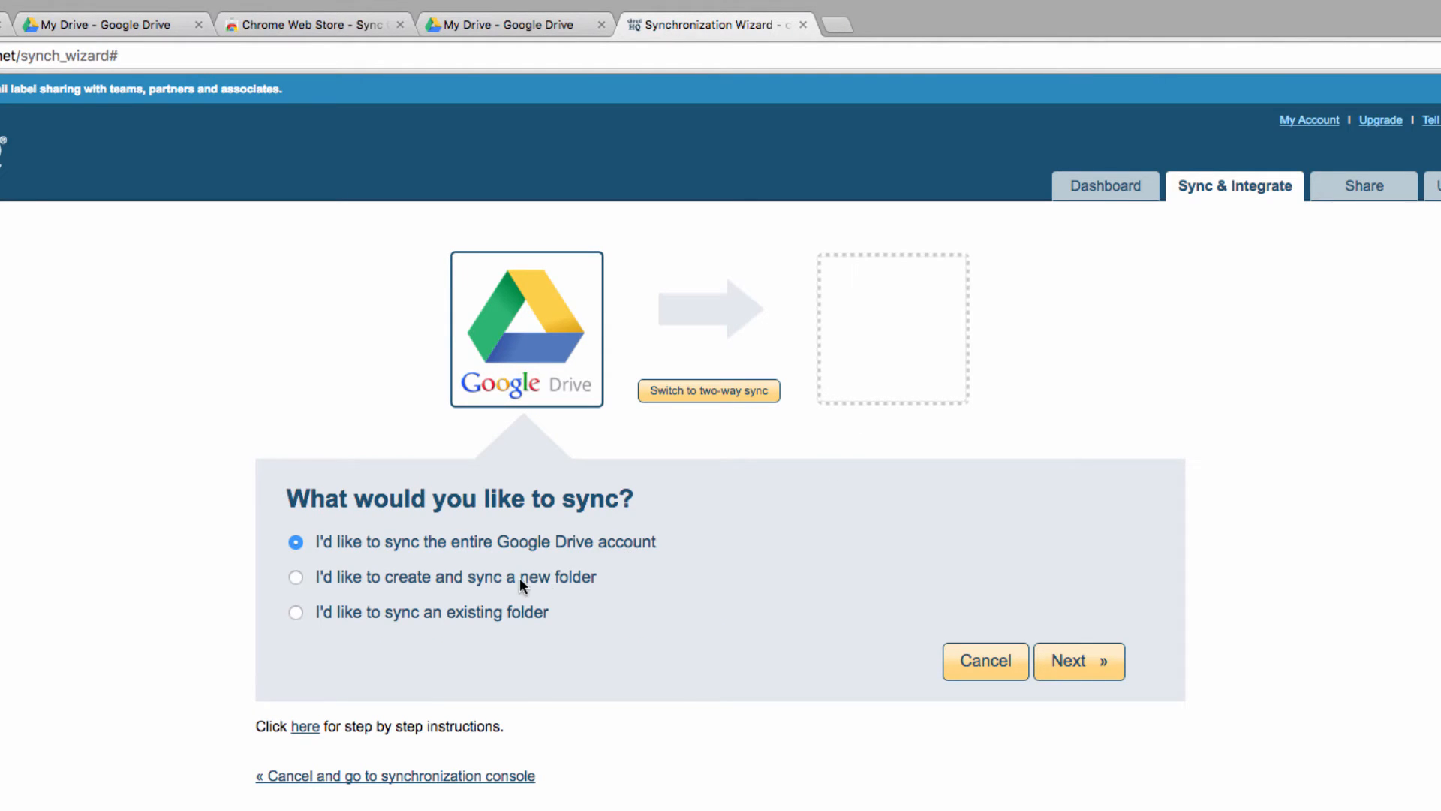
{"action": "left_click", "coordinate": [295, 612]}
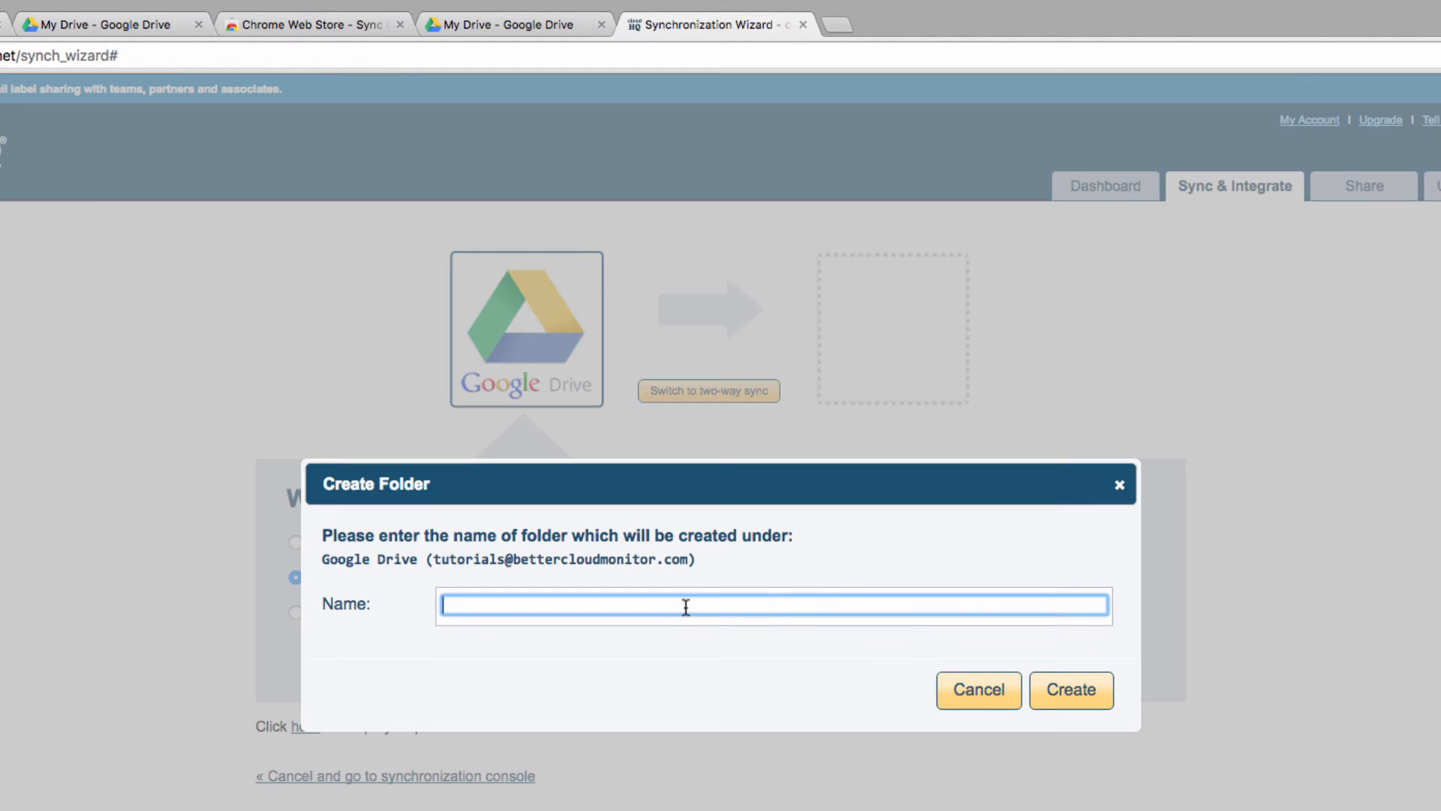
{"action": "type", "text": "D"}
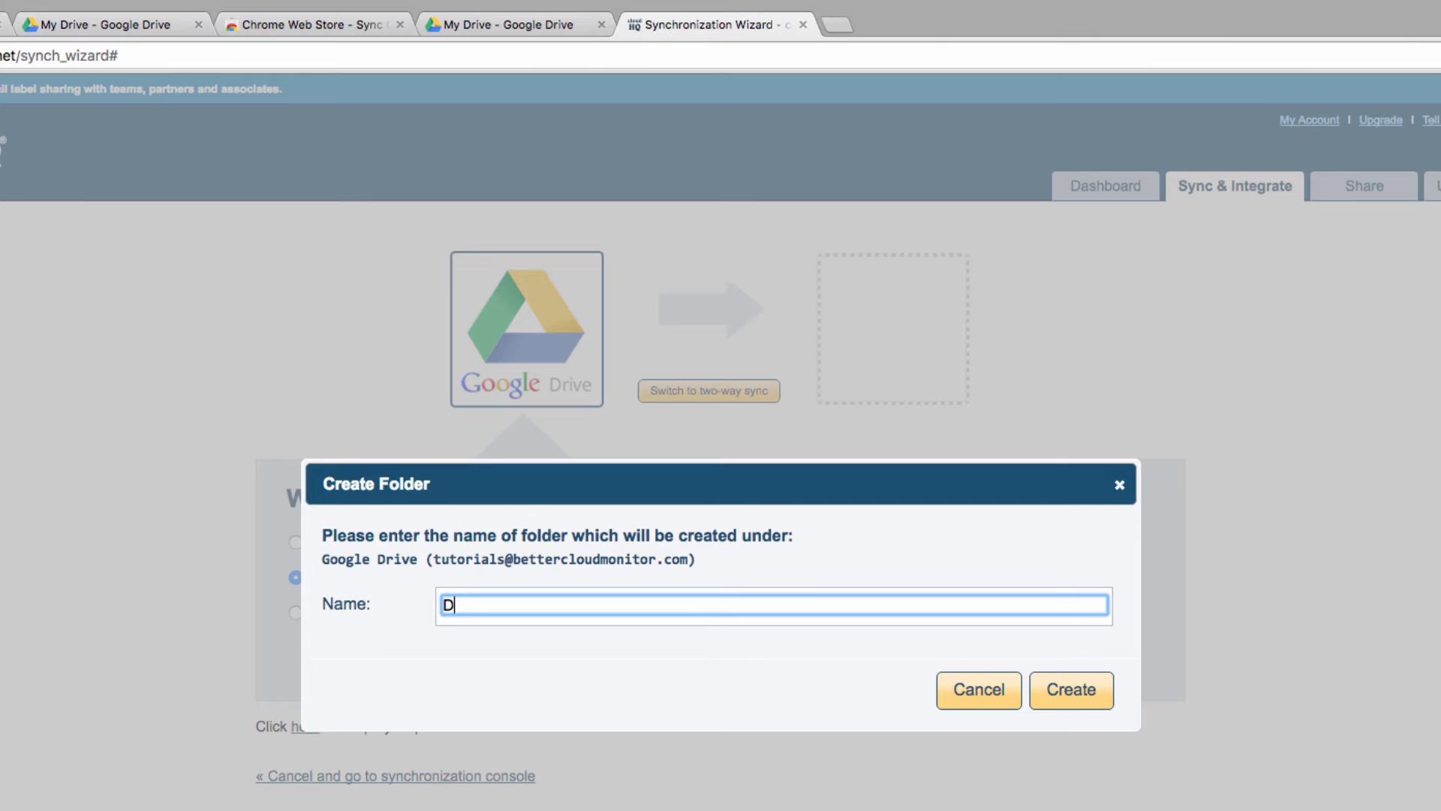
{"action": "left_click", "coordinate": [1070, 690]}
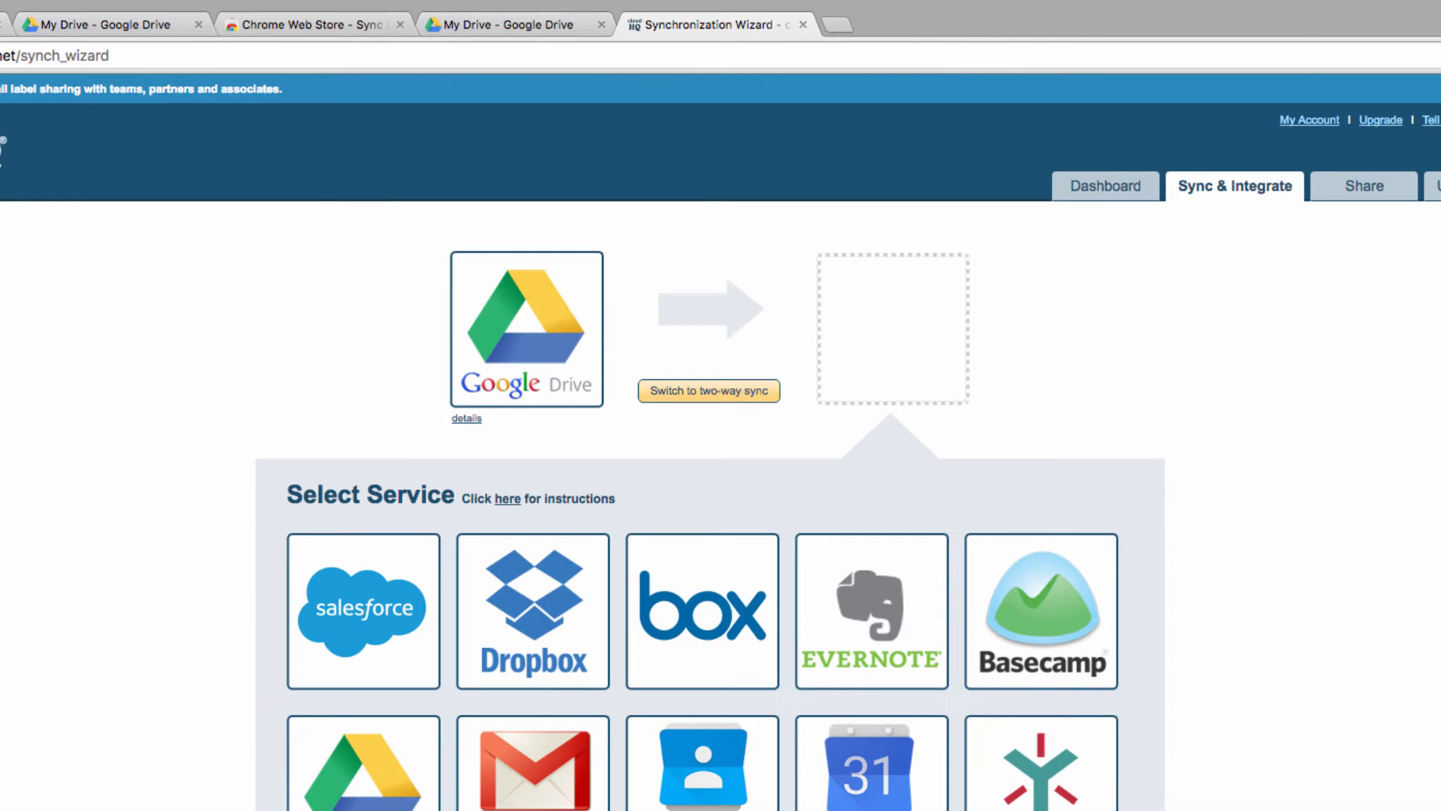
Pick Dropbox as the destination and create a 'Google Drive Backup' folder there
{"action": "left_click", "coordinate": [531, 610]}
{"action": "type", "text": "G"}
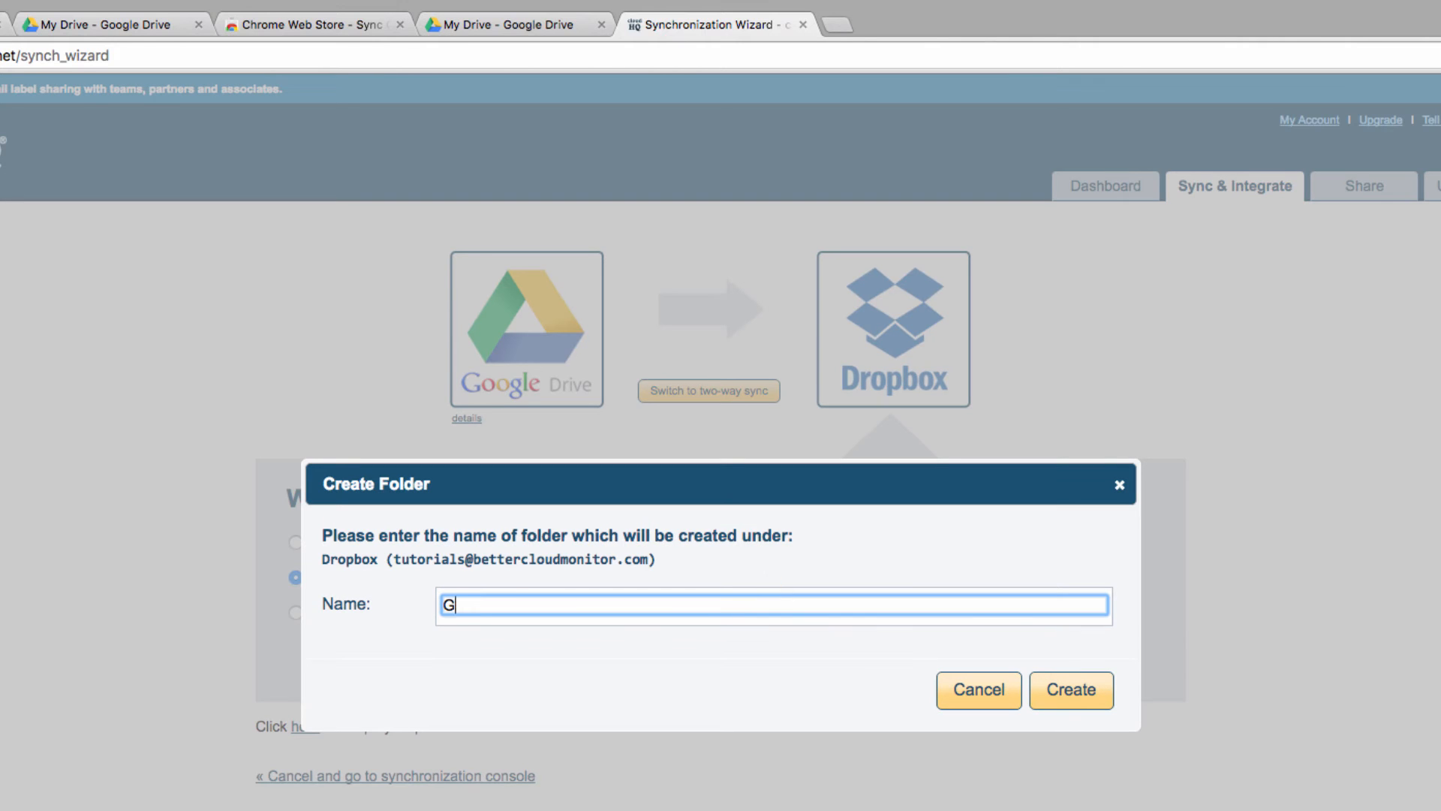
{"action": "type", "text": "oogle Drive Backup"}
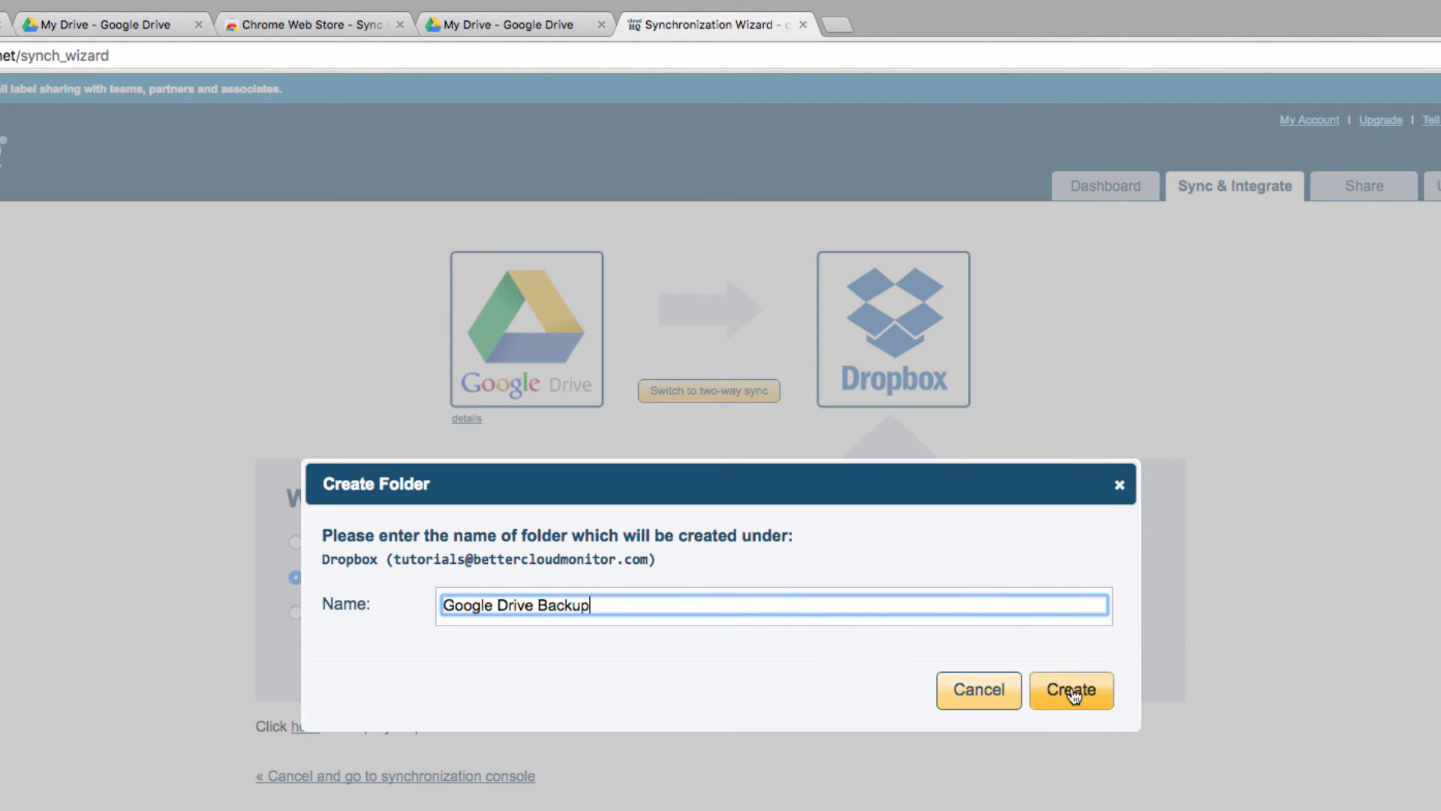
{"action": "left_click", "coordinate": [1072, 690]}
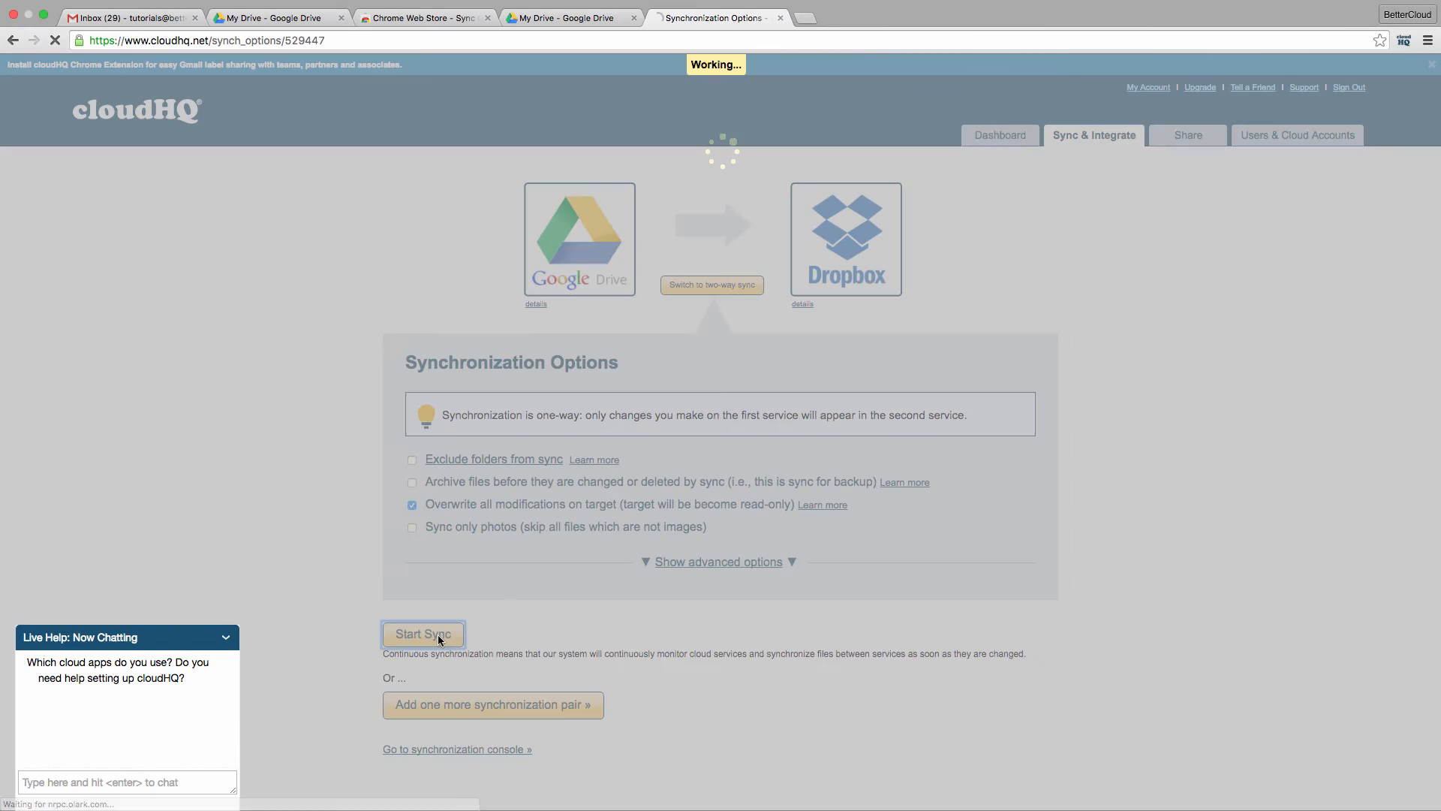
Start the one-way sync and drag VLookup Demo into the synced Drive folder
{"action": "left_click", "coordinate": [422, 633]}
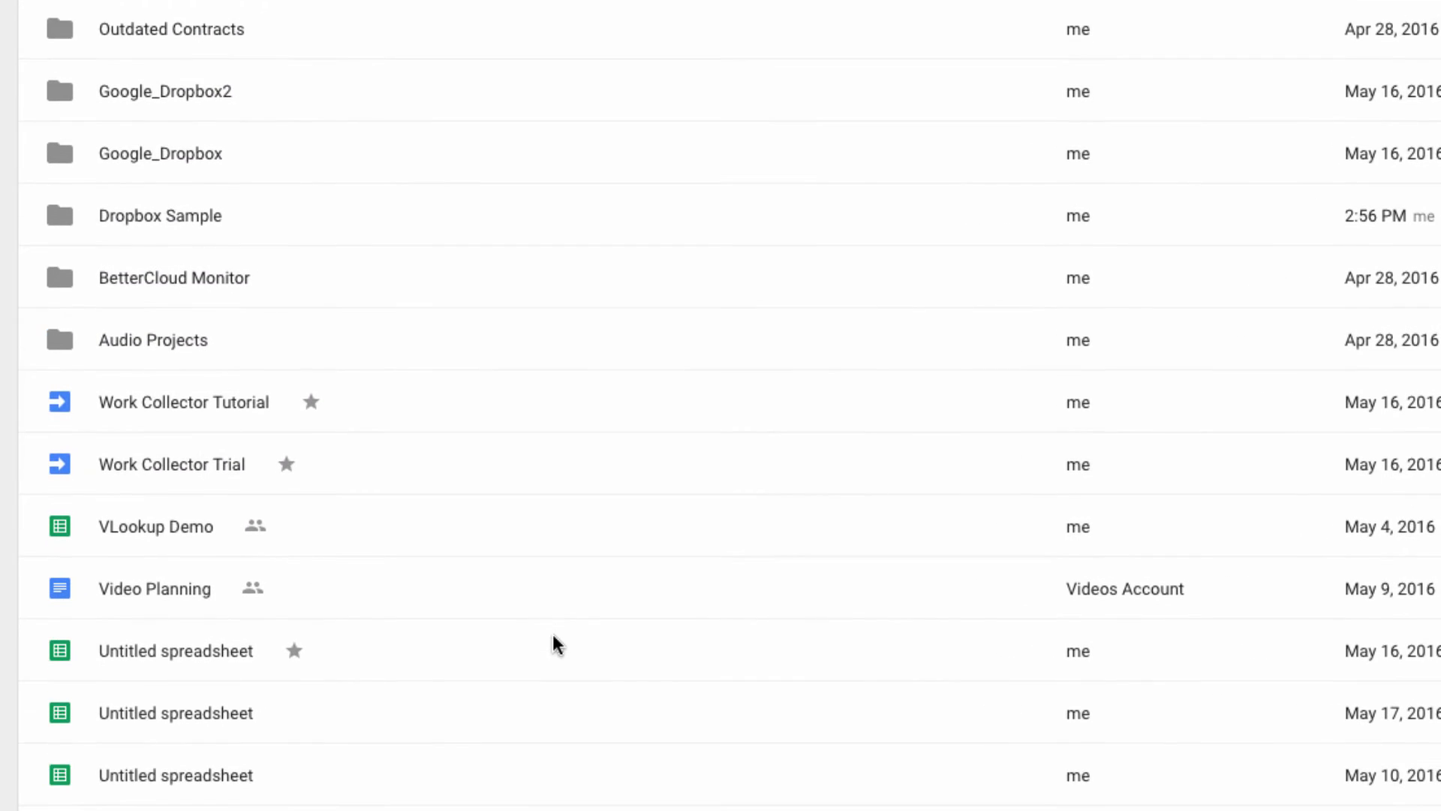
{"action": "scroll", "scroll_direction": "down", "scroll_amount": 3}
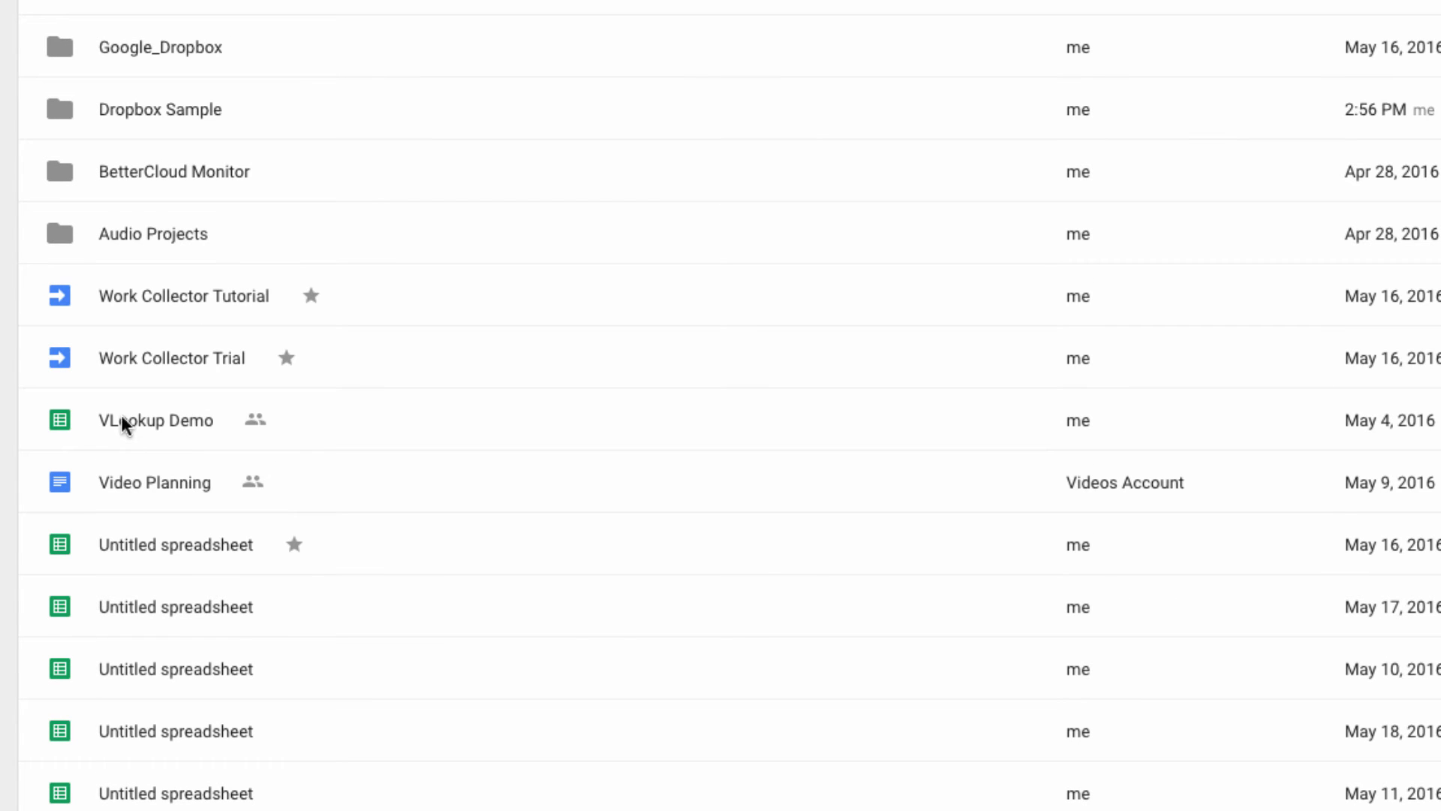
{"action": "left_click_drag", "start_coordinate": [155, 420], "coordinate": [267, 136]}
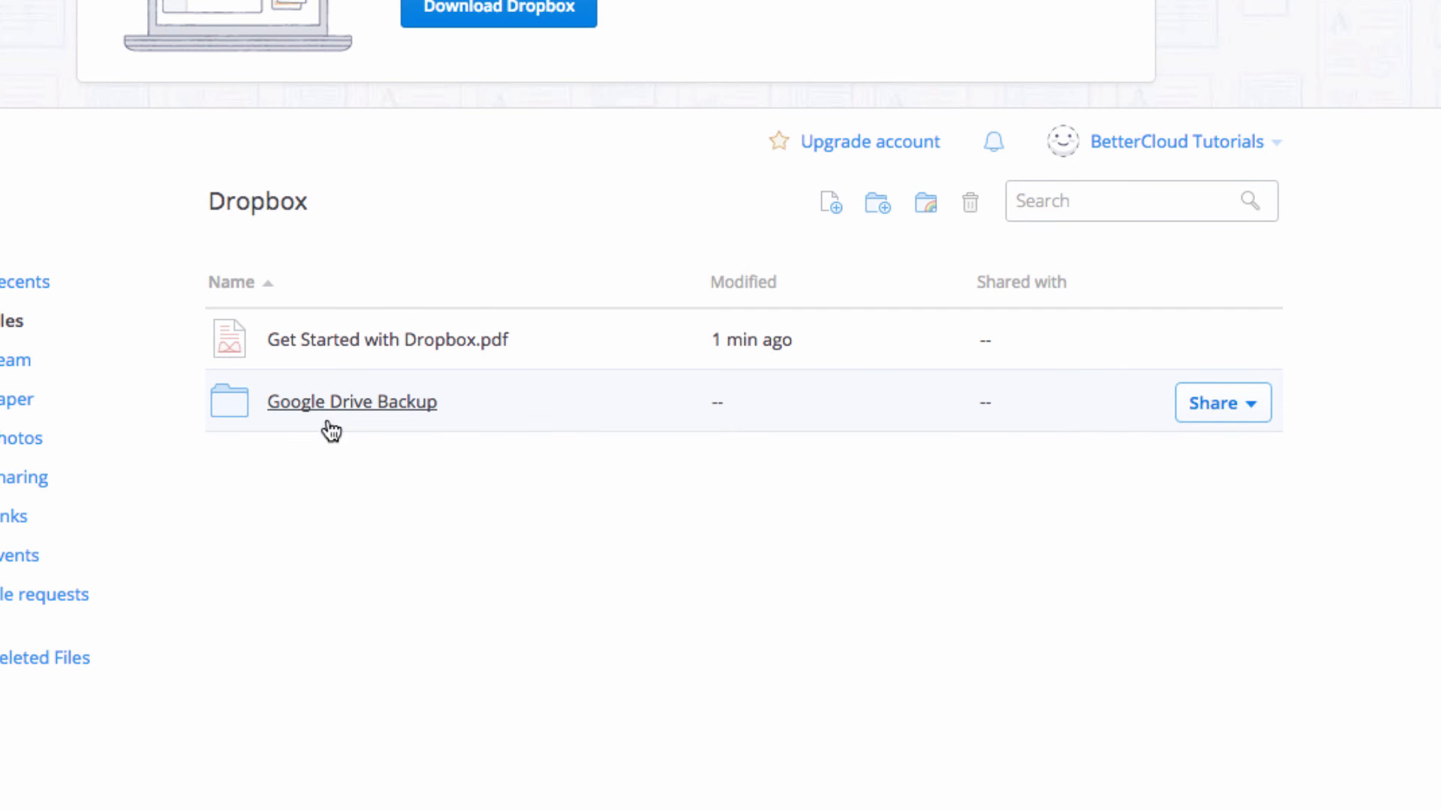
Open Dropbox's 'Google Drive Backup' folder to find VLookup Demo.xlsx
{"action": "left_click", "coordinate": [351, 402]}
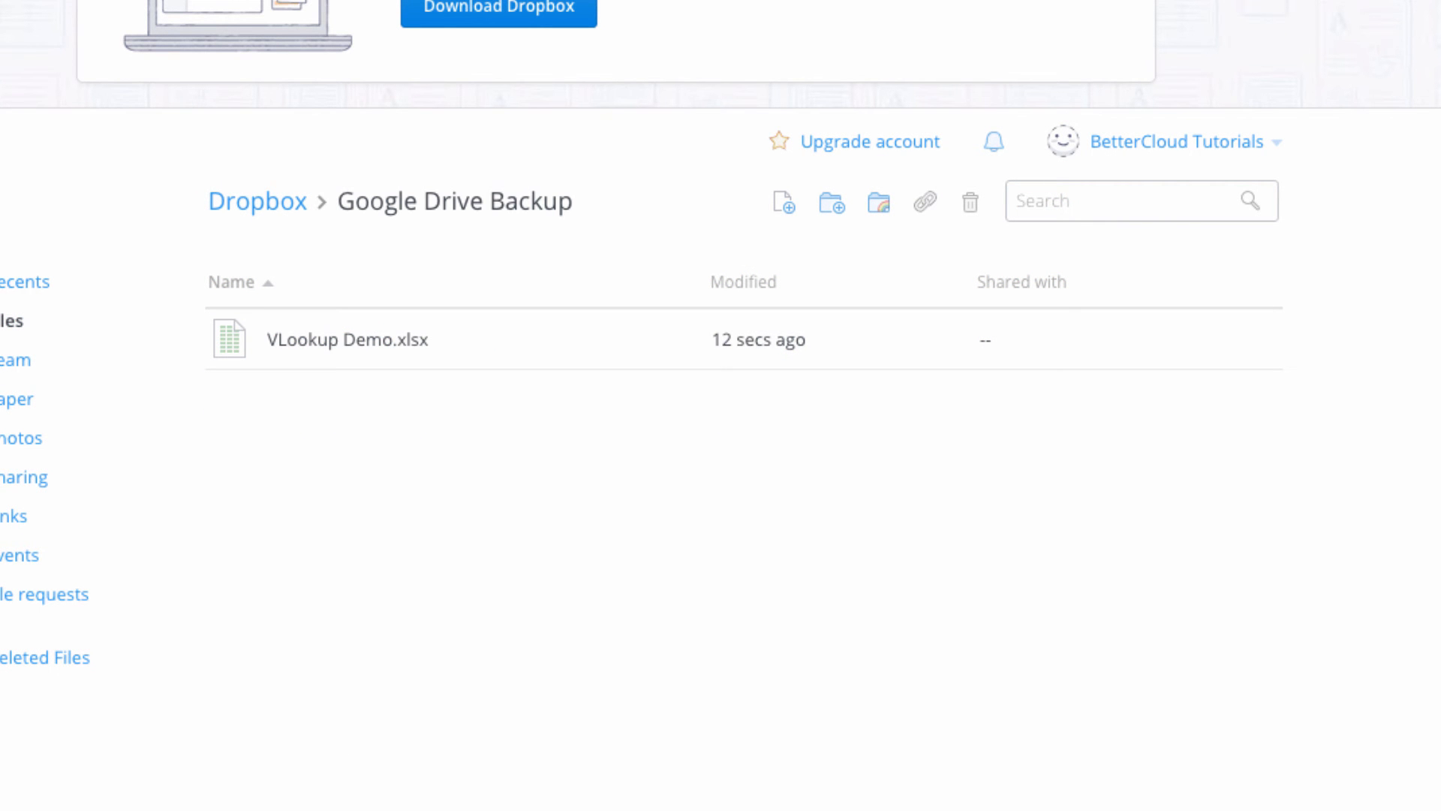